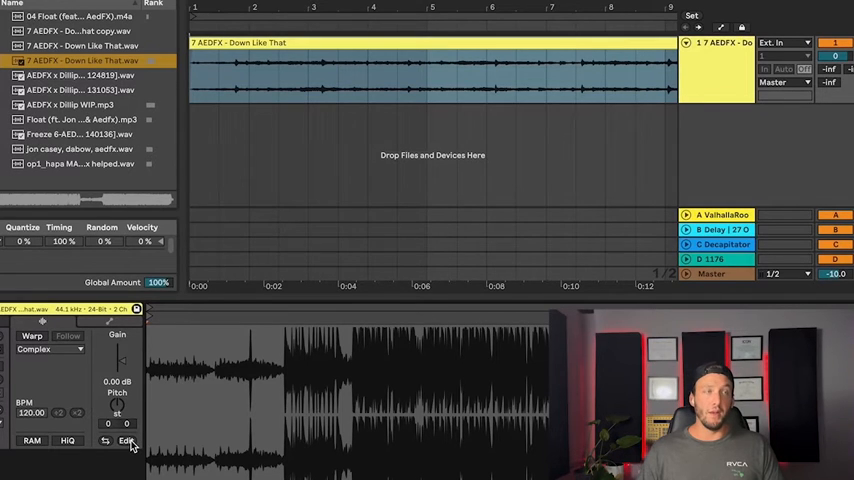
Step: Send the clip to the external sample editor, which raises a missing-application prompt
click(130, 440)
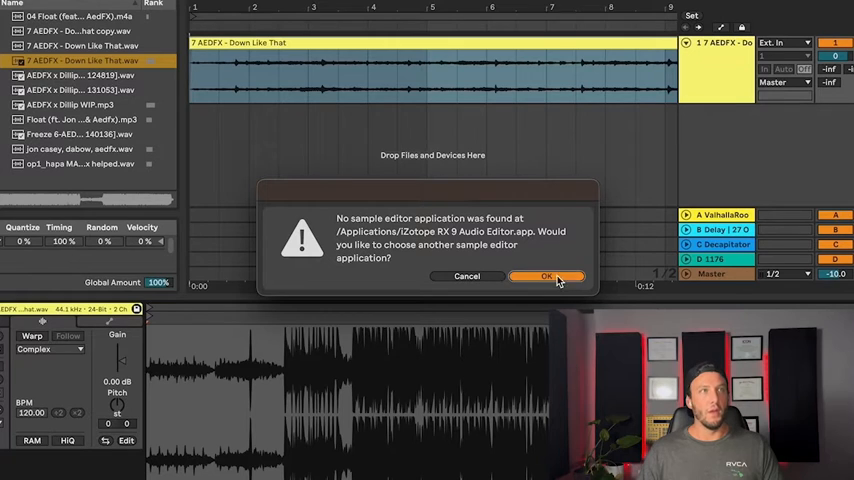
Step: Set Preferences' Sample Editor to iZotope RX 10 Audio Editor.app and close Preferences
click(548, 276)
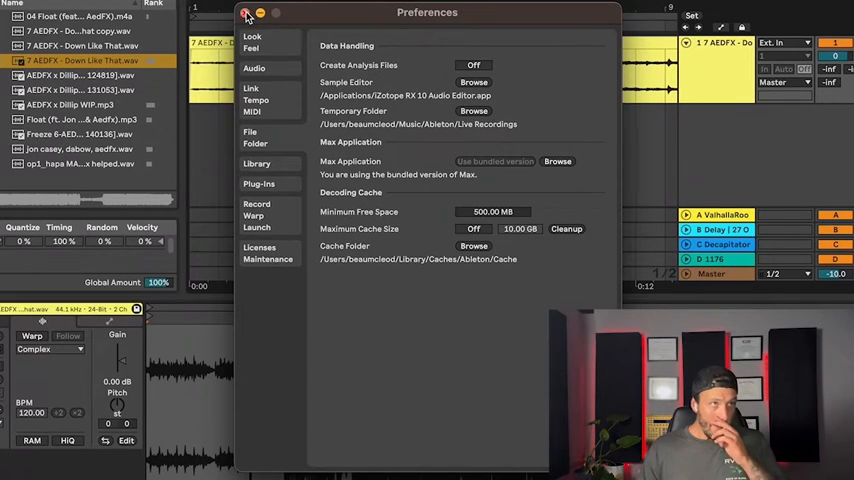
click(268, 12)
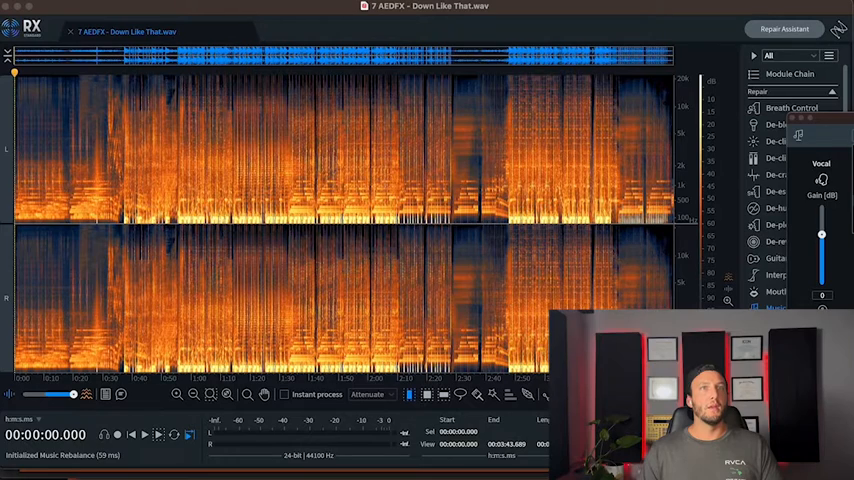
Step: Turn down the Vocal gain in Music Rebalance on '7 ADSFX - Down Like That.wav'
drag(820, 236, 820, 284)
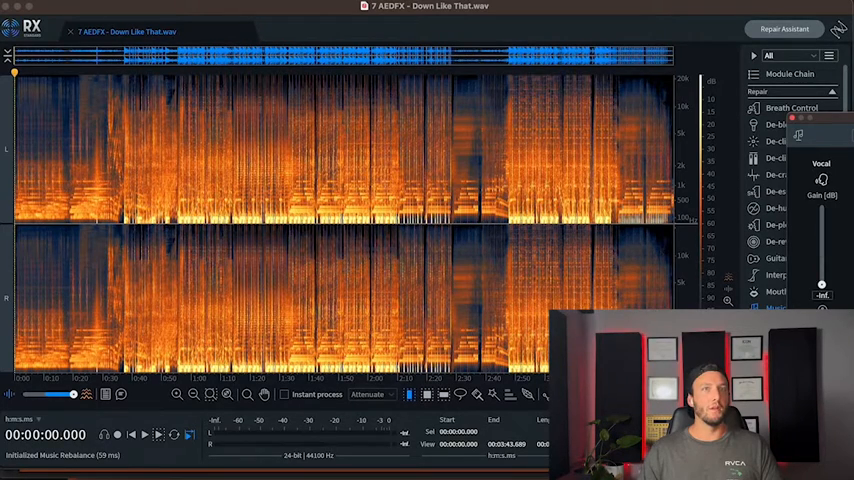